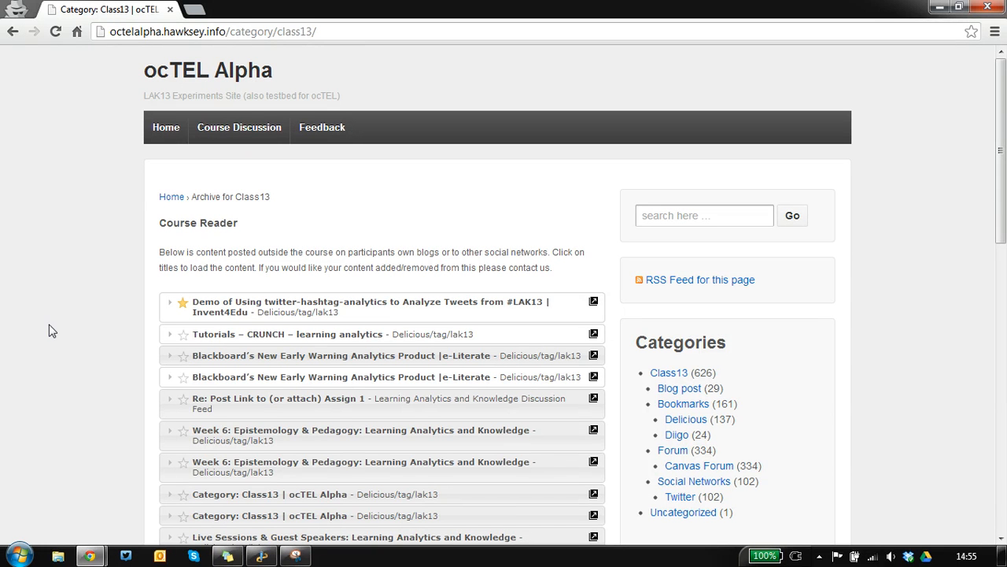
pyautogui.moveTo(396, 175)
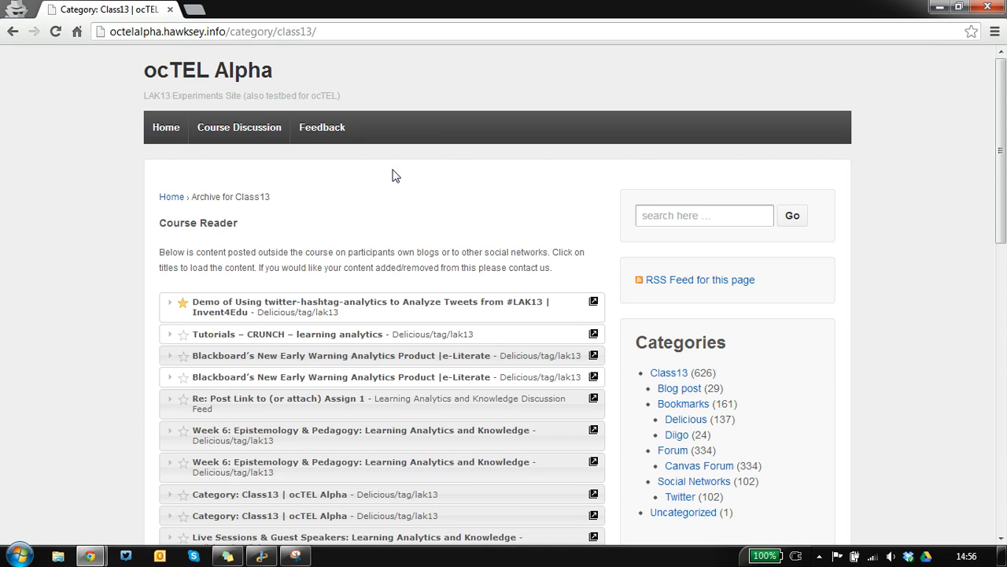
pyautogui.moveTo(395, 221)
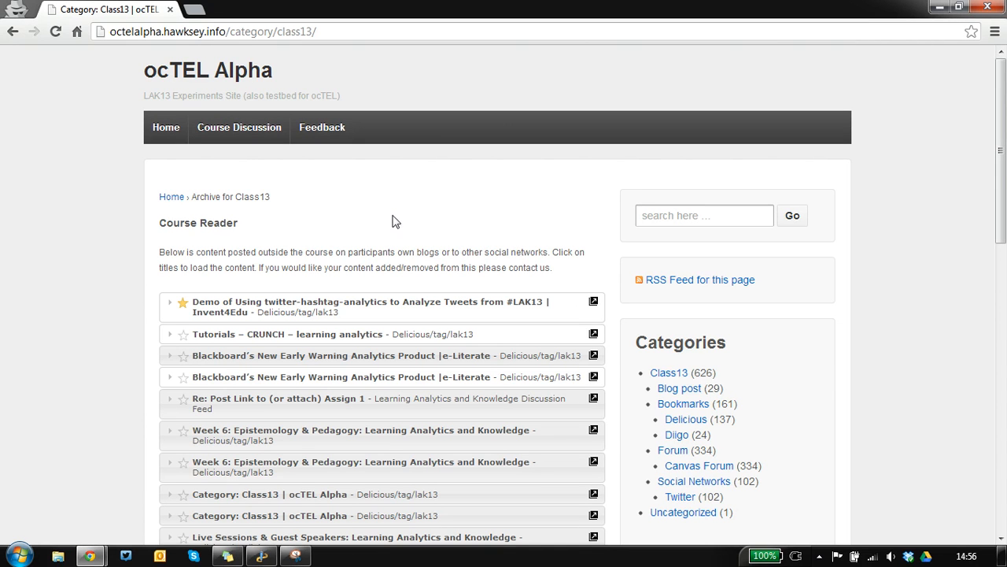
pyautogui.moveTo(390, 285)
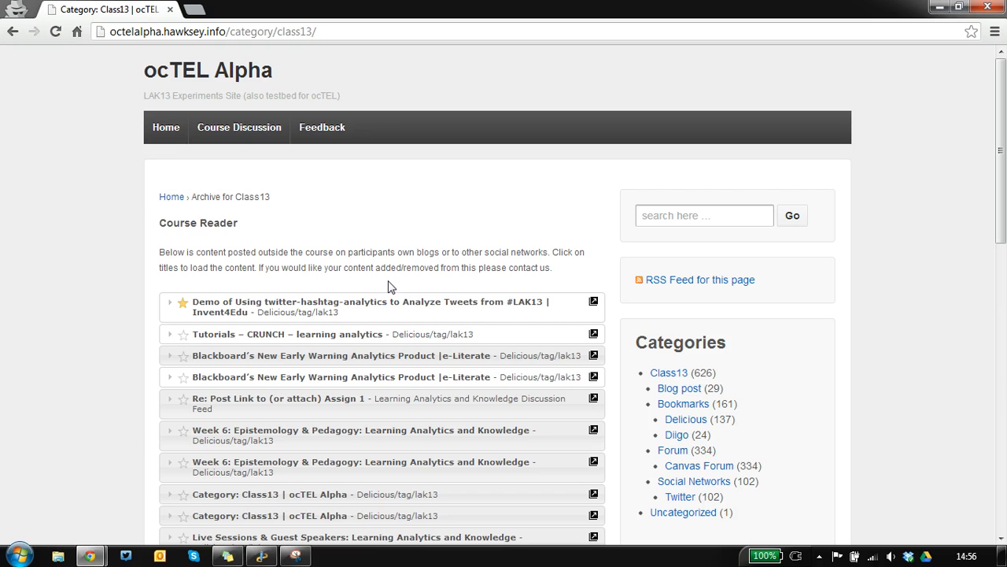
pyautogui.moveTo(466, 228)
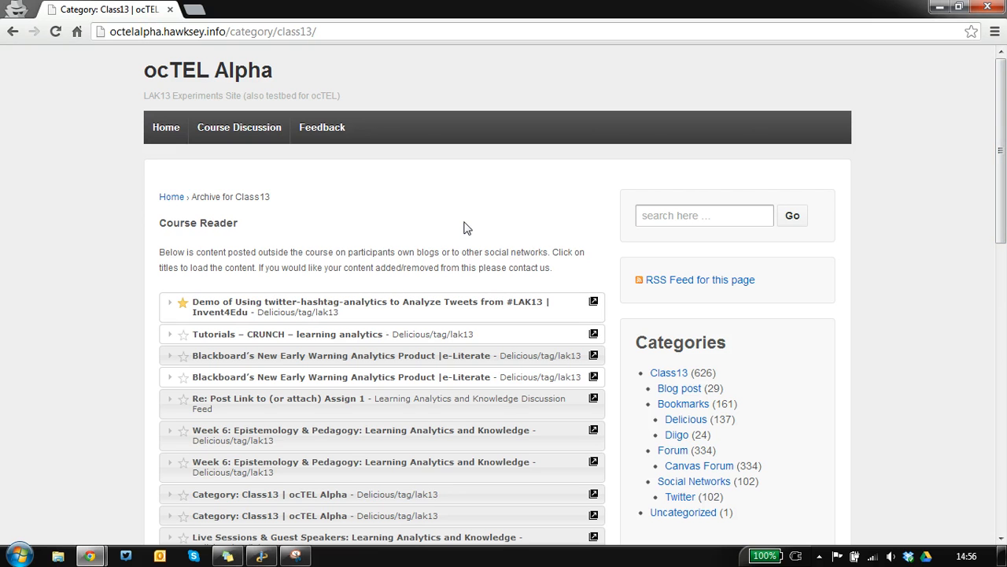
pyautogui.moveTo(247, 248)
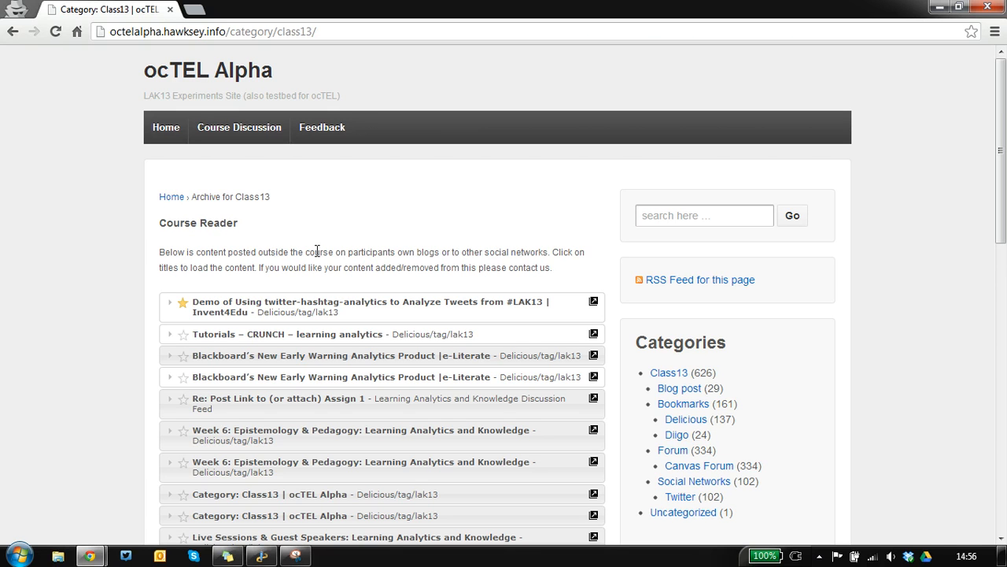
pyautogui.moveTo(617, 248)
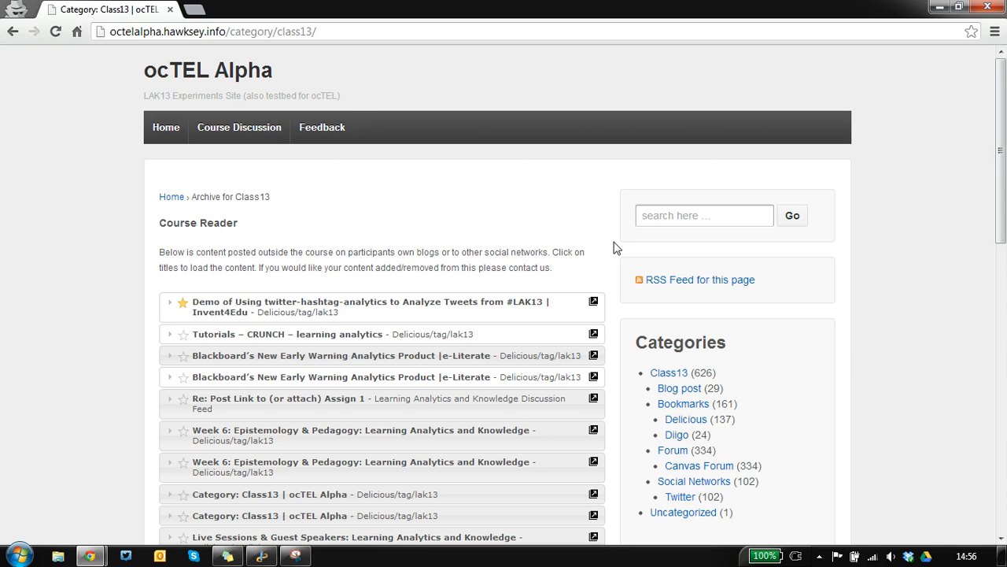
pyautogui.moveTo(439, 321)
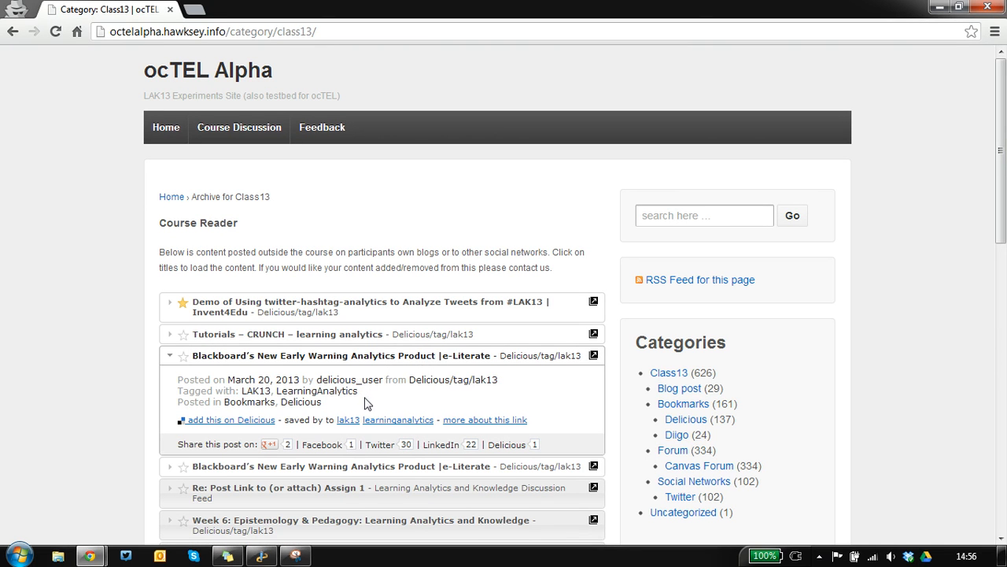
pyautogui.moveTo(593, 355)
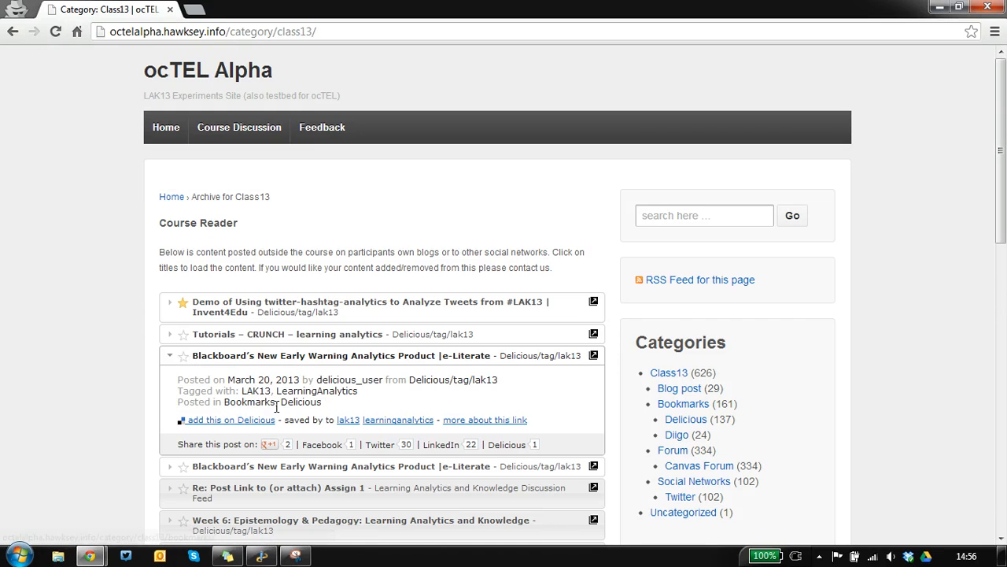
pyautogui.moveTo(380, 445)
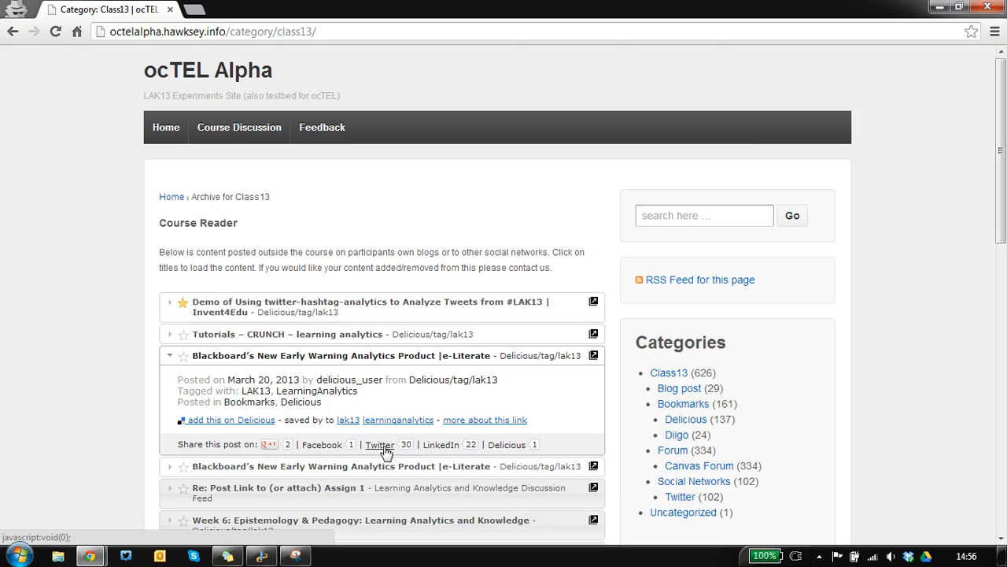
# Share the Blackboard's New Early Warning Analytics Product article through its Twitter share link.
pyautogui.click(379, 444)
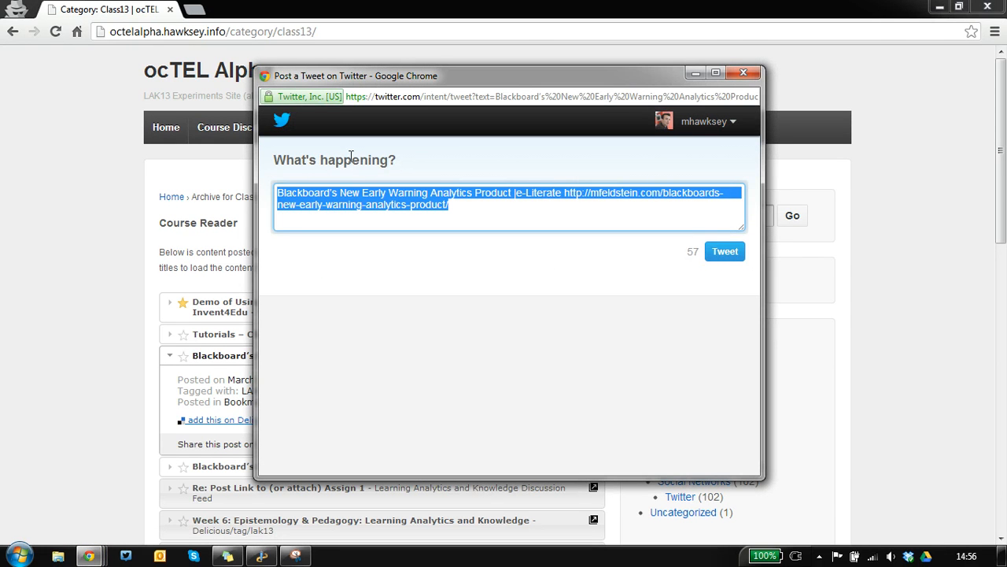
pyautogui.moveTo(453, 208)
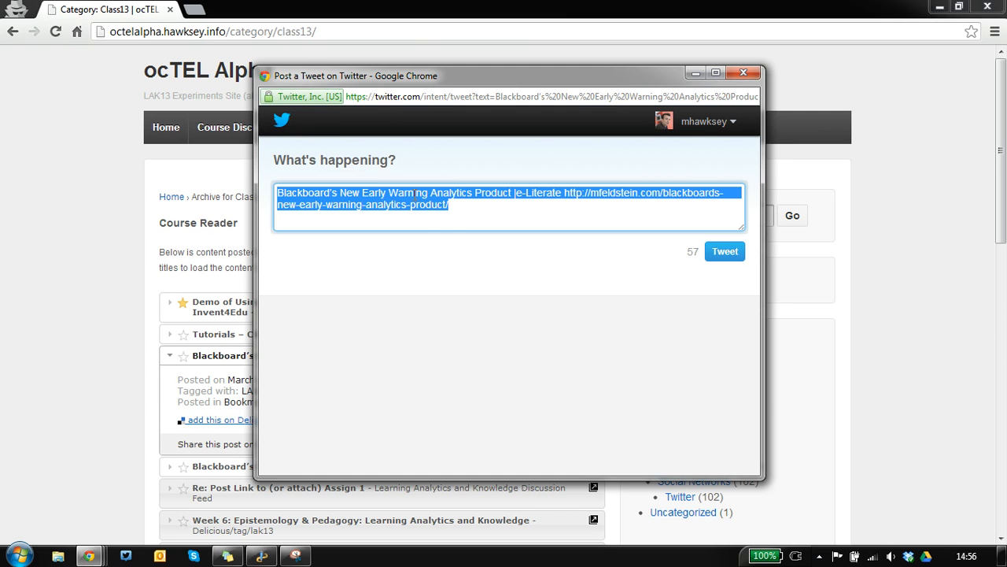
pyautogui.moveTo(603, 195)
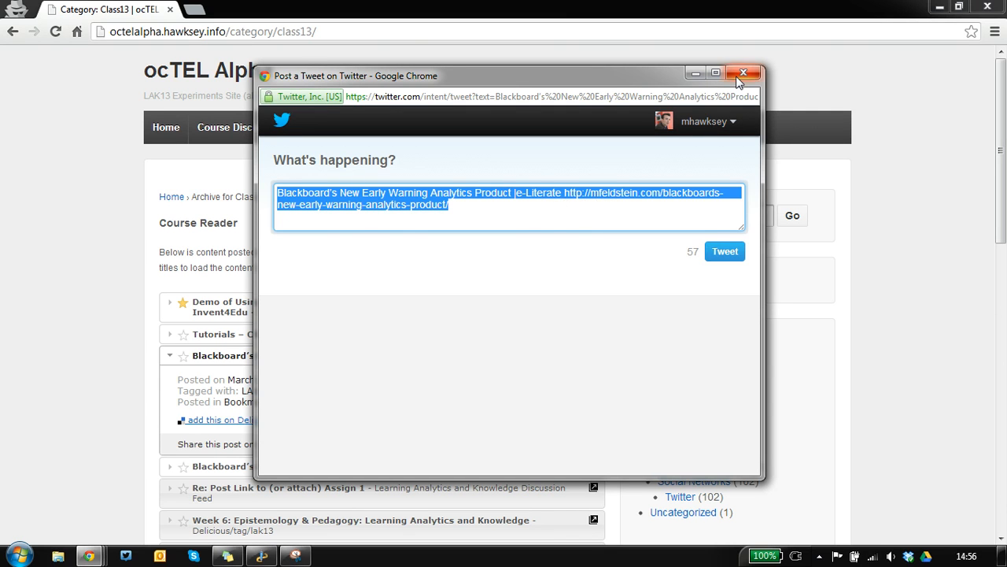
pyautogui.moveTo(742, 72)
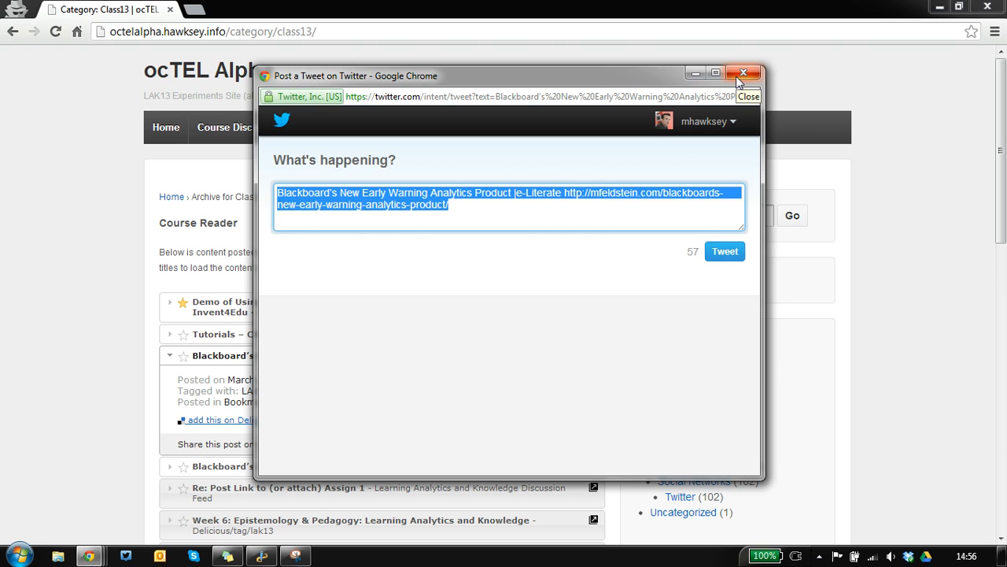
# Close the Twitter share popup without posting the tweet.
pyautogui.click(743, 72)
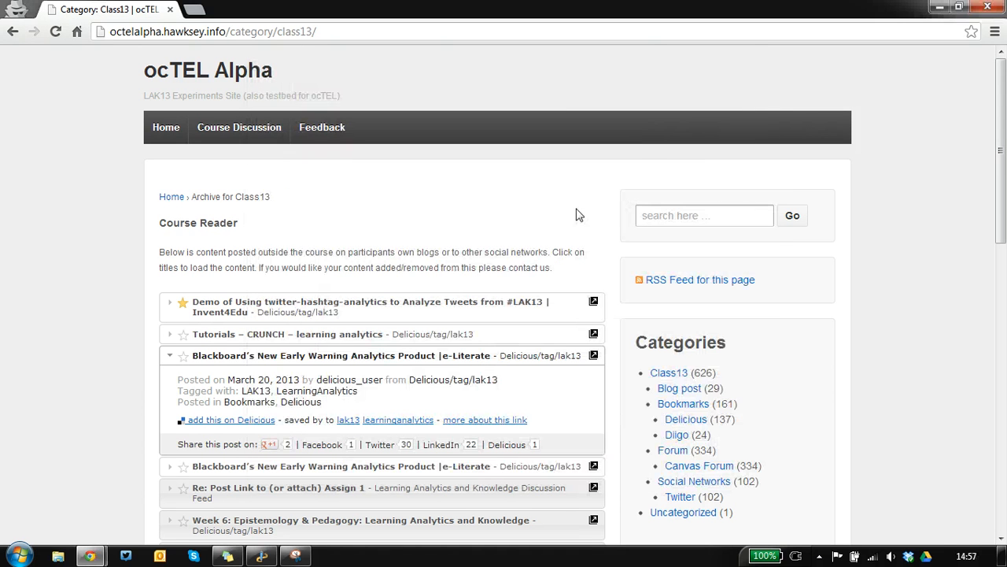
pyautogui.moveTo(554, 228)
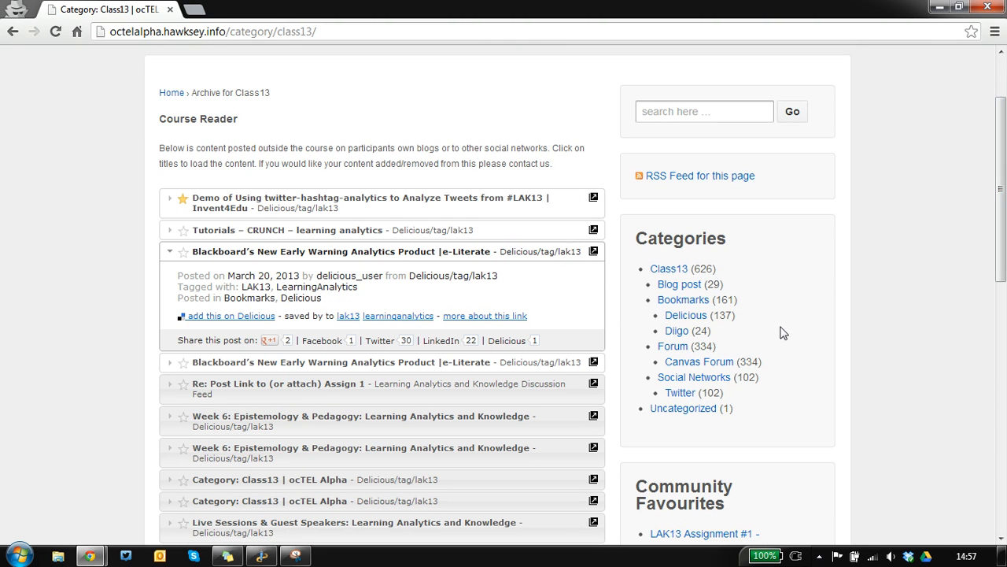
pyautogui.moveTo(761, 266)
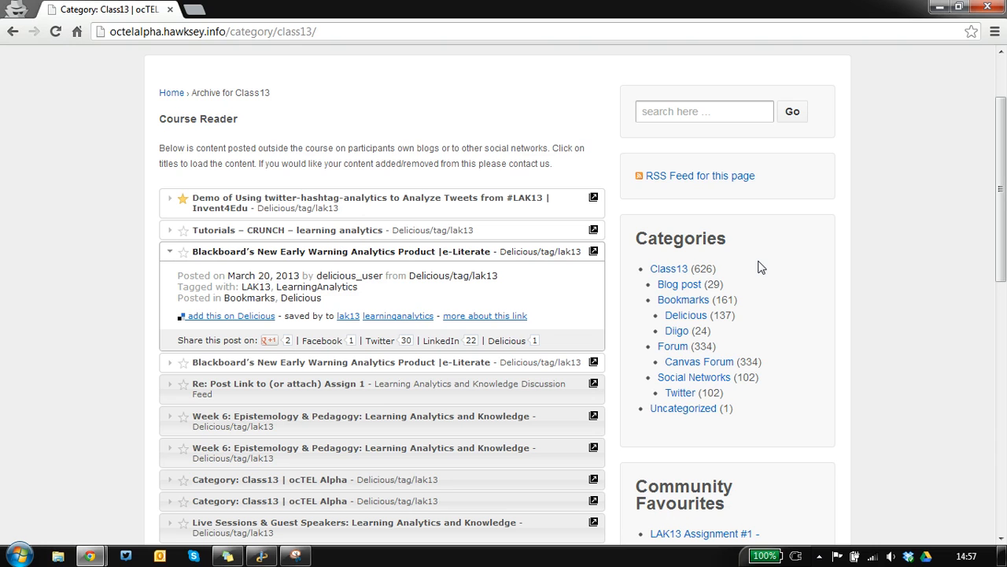
pyautogui.moveTo(785, 298)
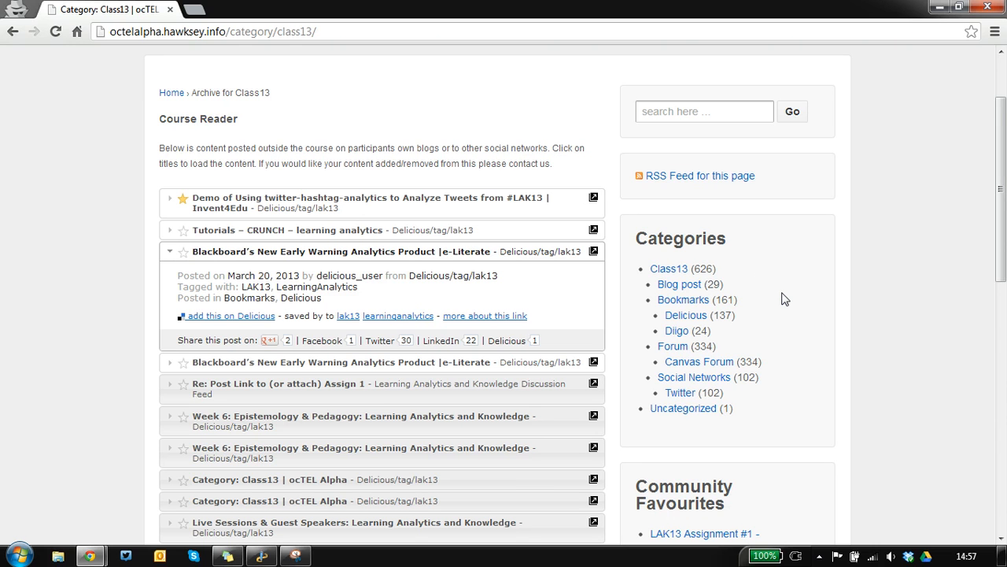
pyautogui.moveTo(750, 300)
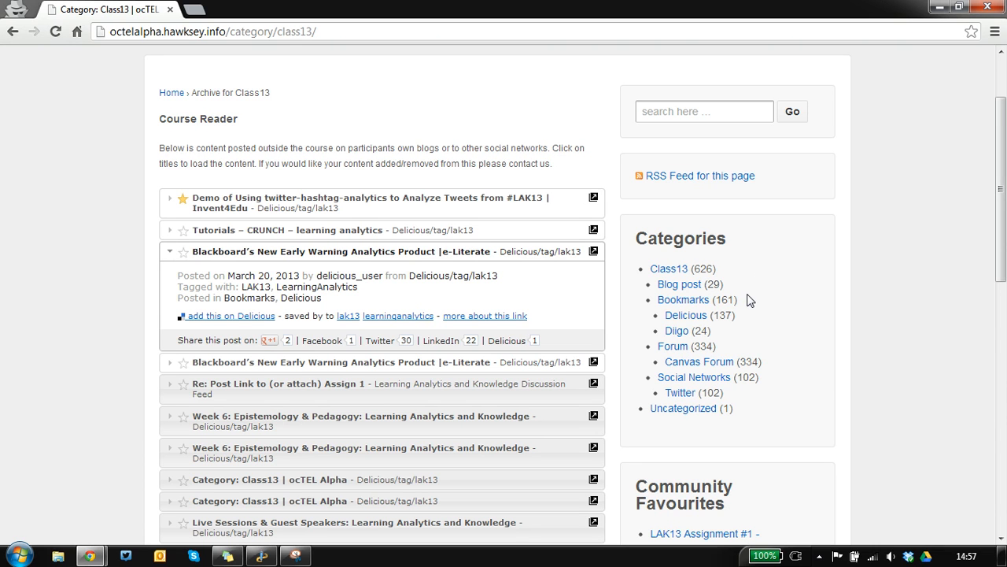
pyautogui.moveTo(688, 297)
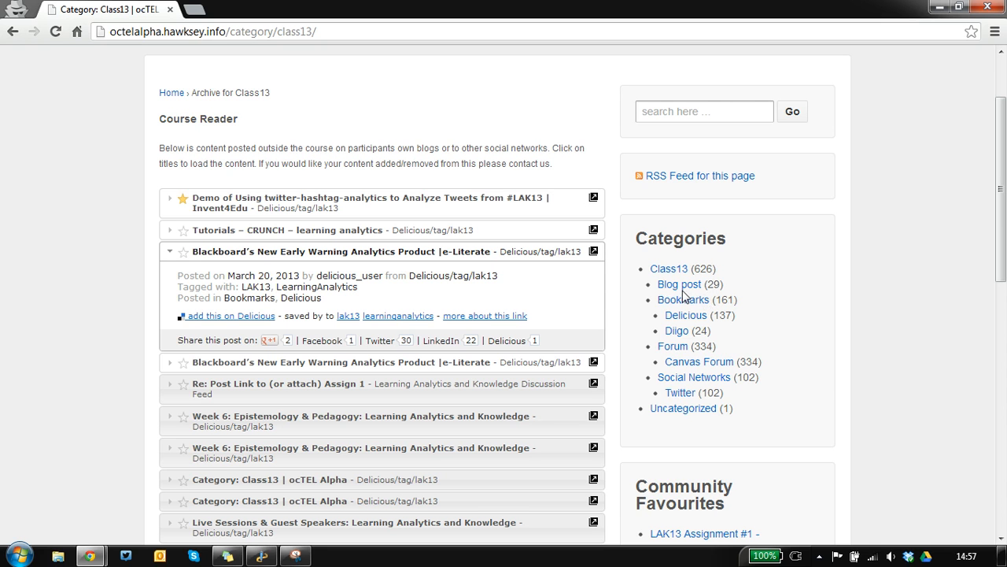
pyautogui.click(679, 284)
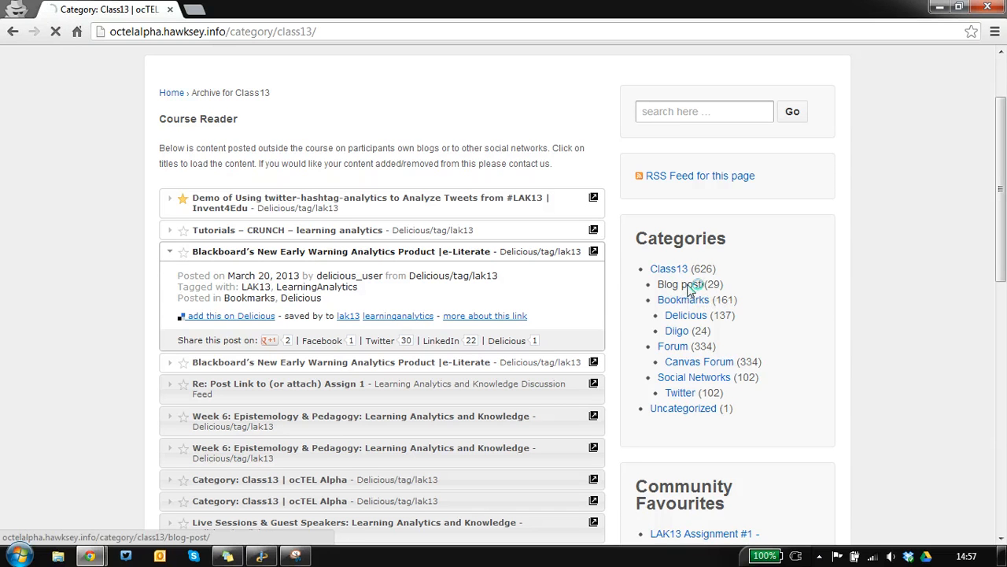
pyautogui.click(667, 284)
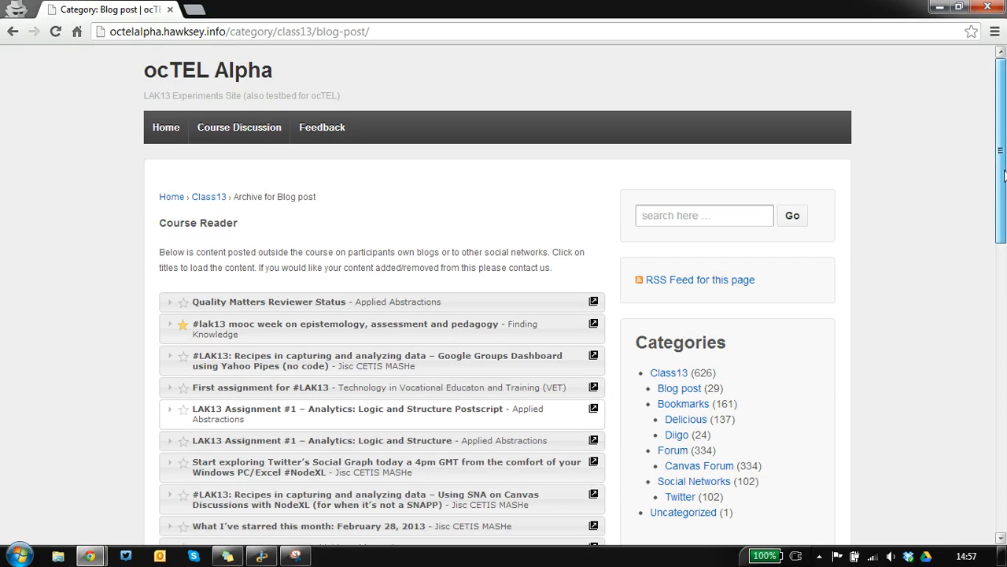
pyautogui.scroll(-3)
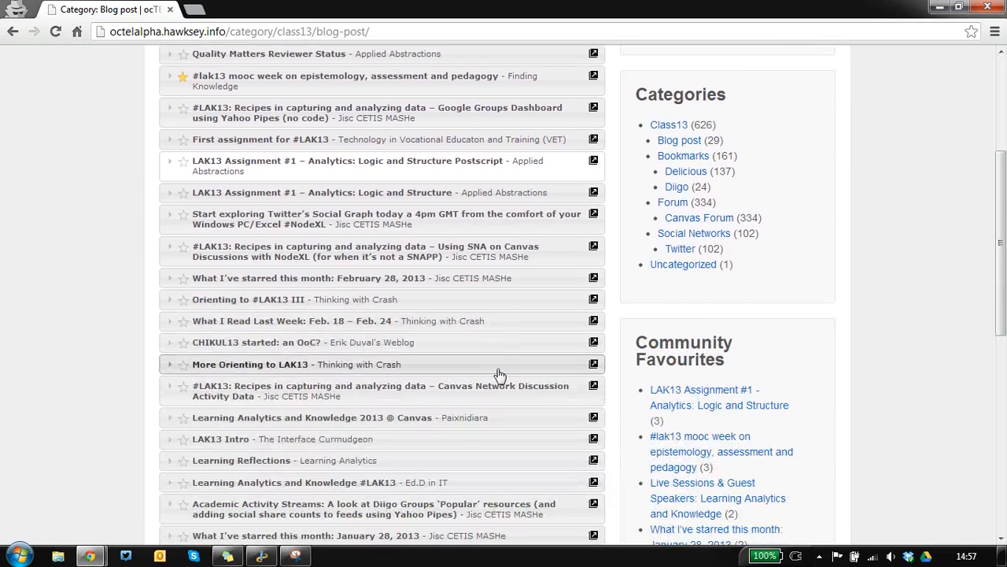
pyautogui.scroll(-3)
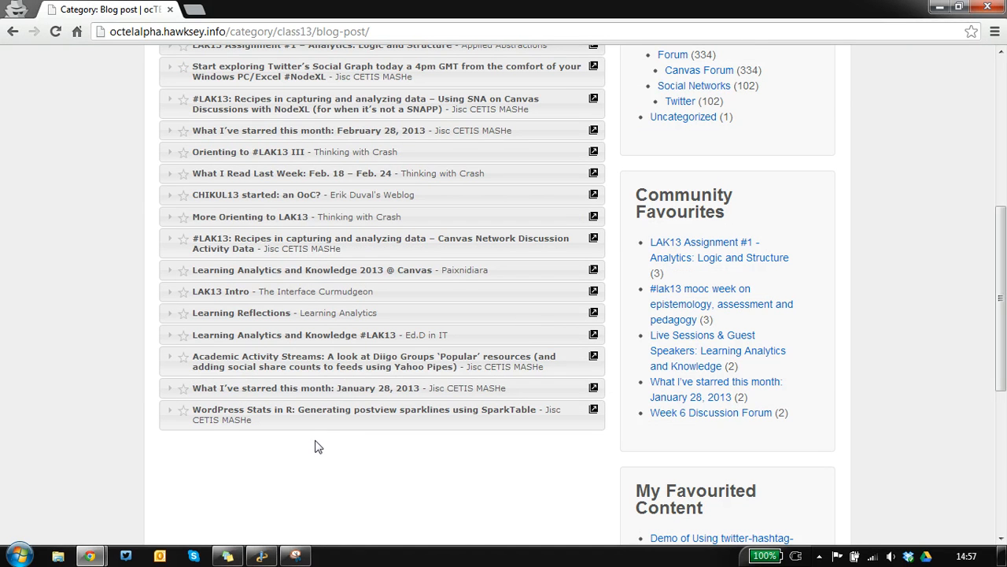
pyautogui.scroll(3)
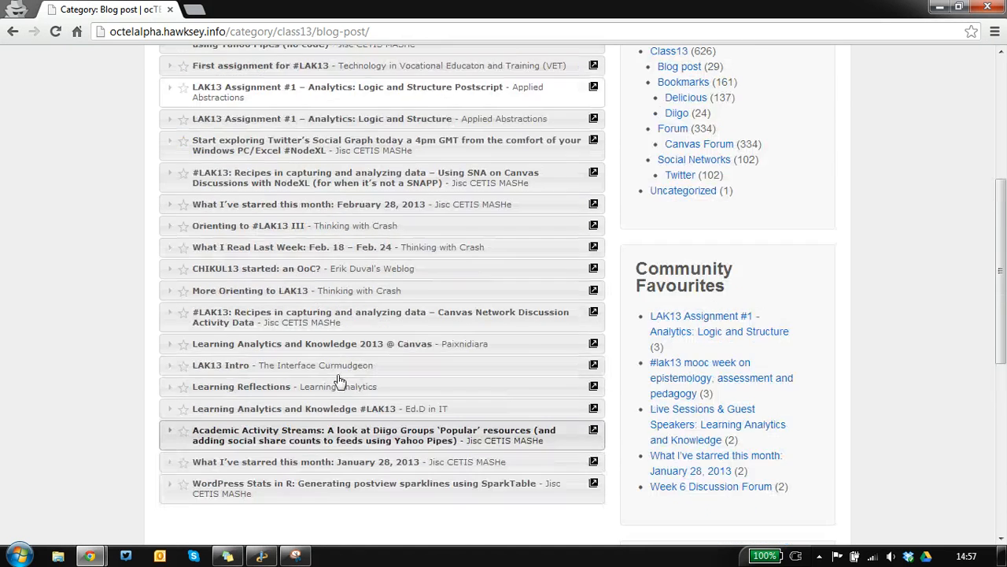
pyautogui.scroll(3)
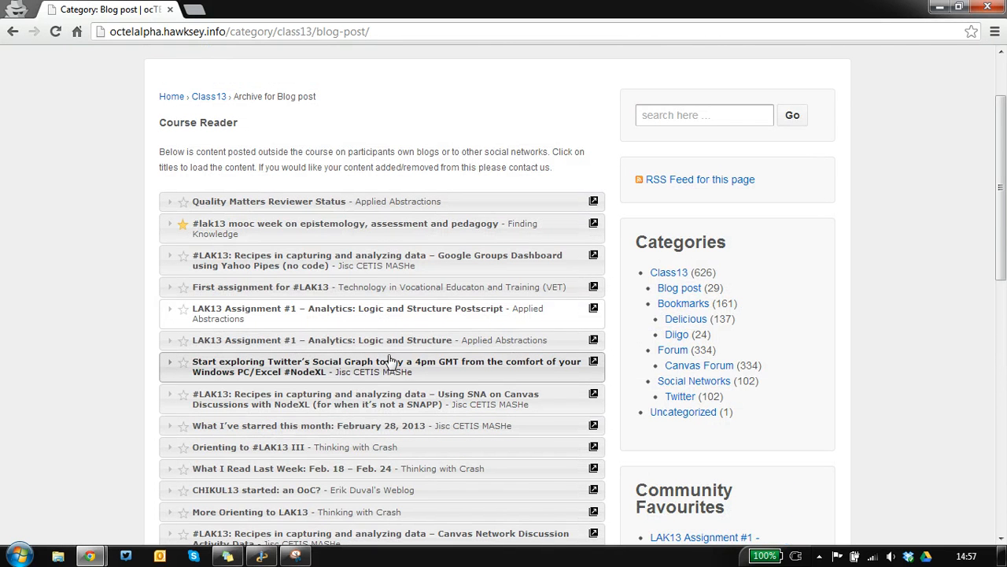
pyautogui.moveTo(292, 314)
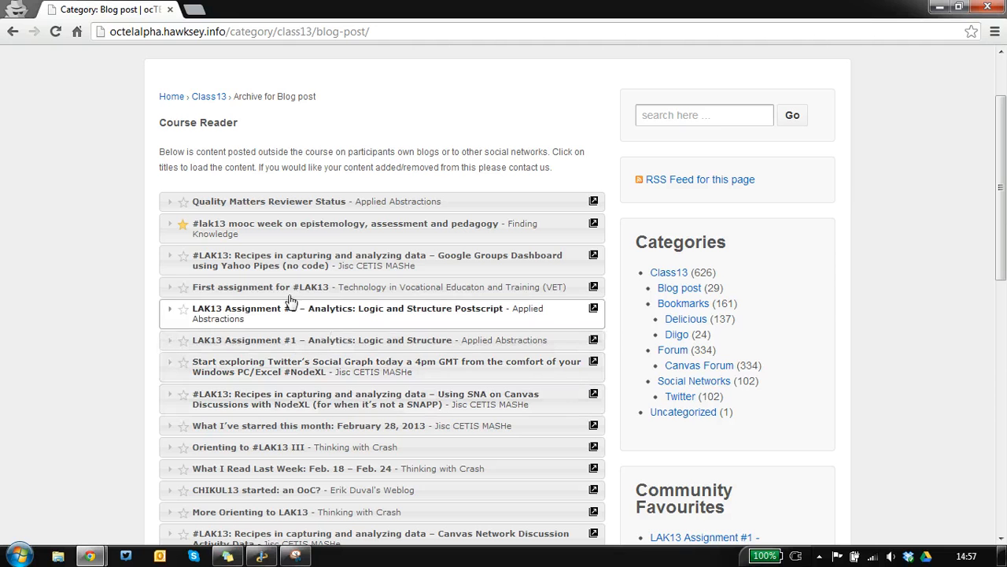
pyautogui.moveTo(437, 317)
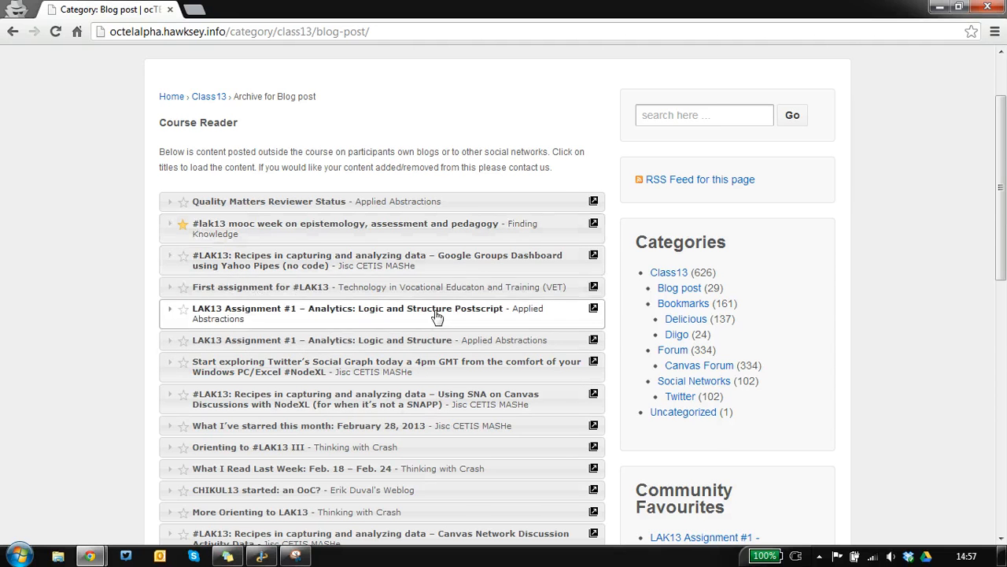
pyautogui.scroll(-3)
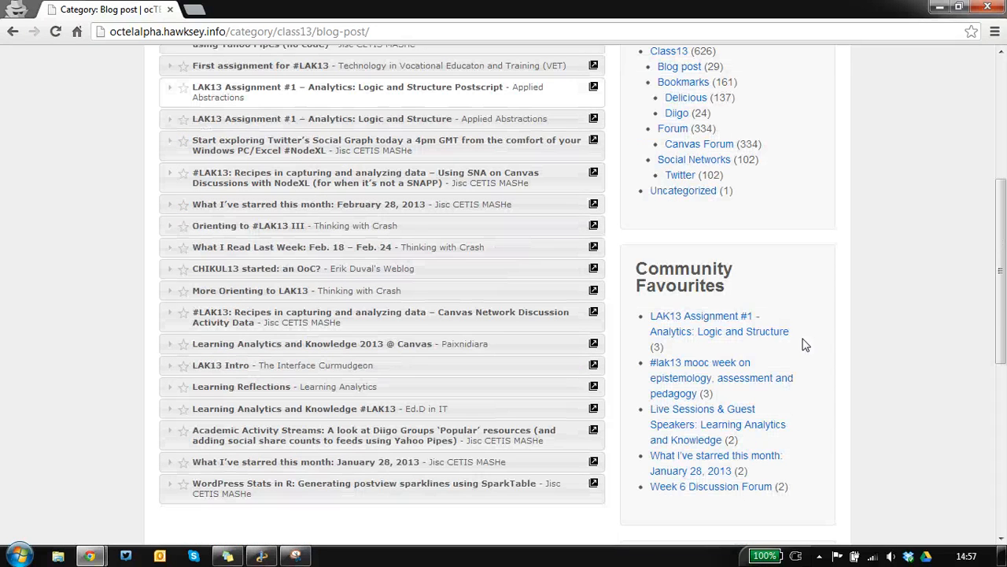
pyautogui.moveTo(707, 350)
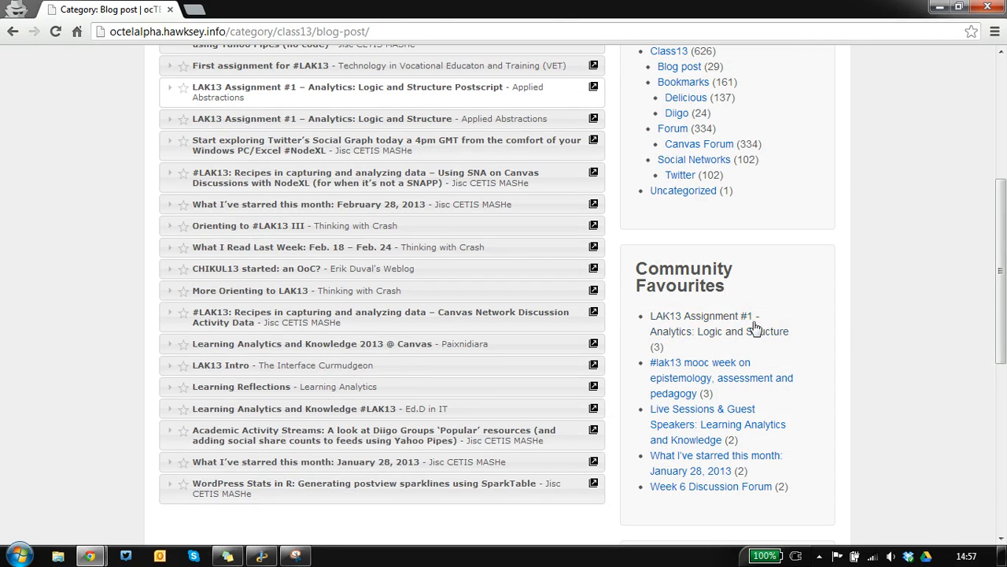
pyautogui.scroll(-3)
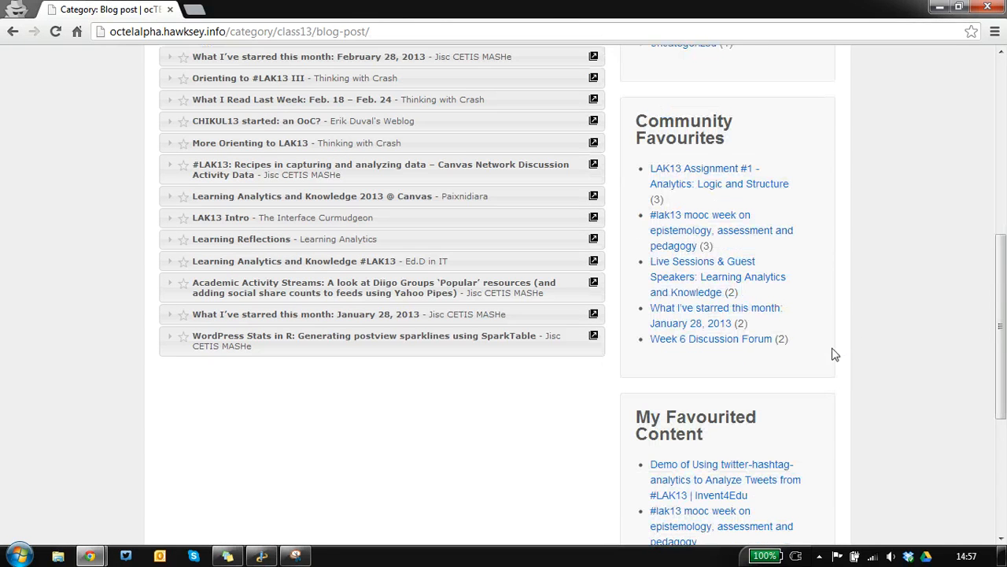
pyautogui.scroll(-3)
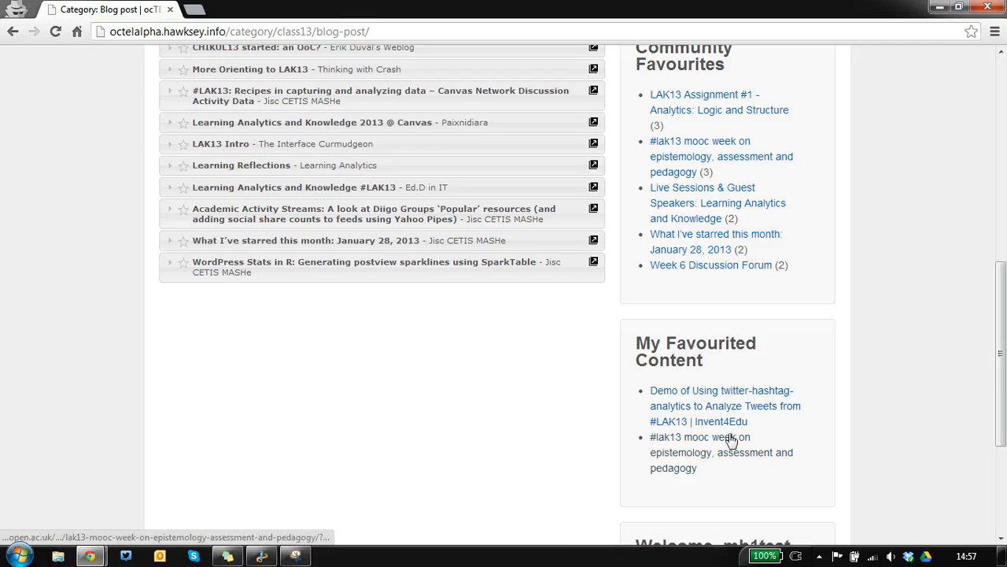
pyautogui.moveTo(739, 465)
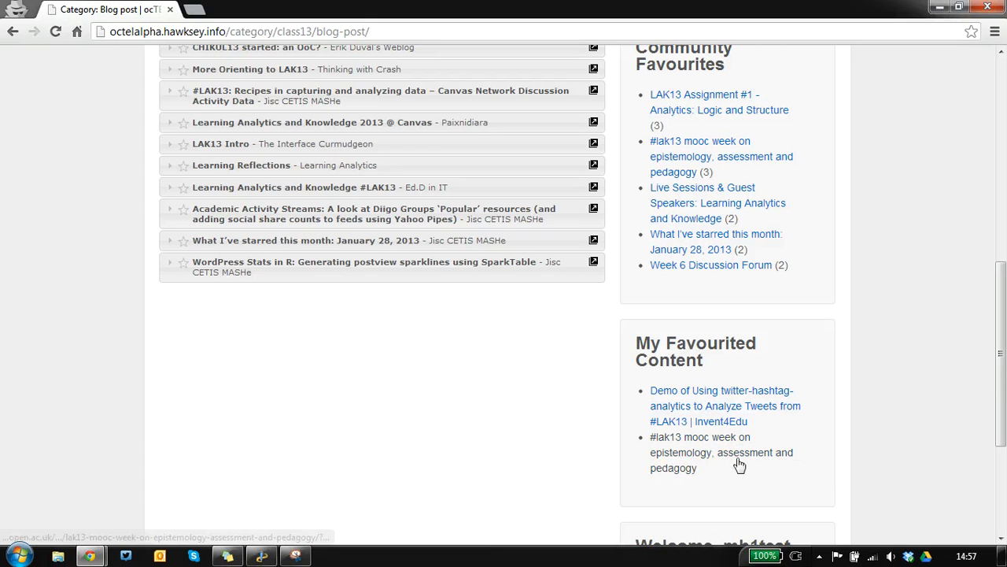
pyautogui.moveTo(551, 431)
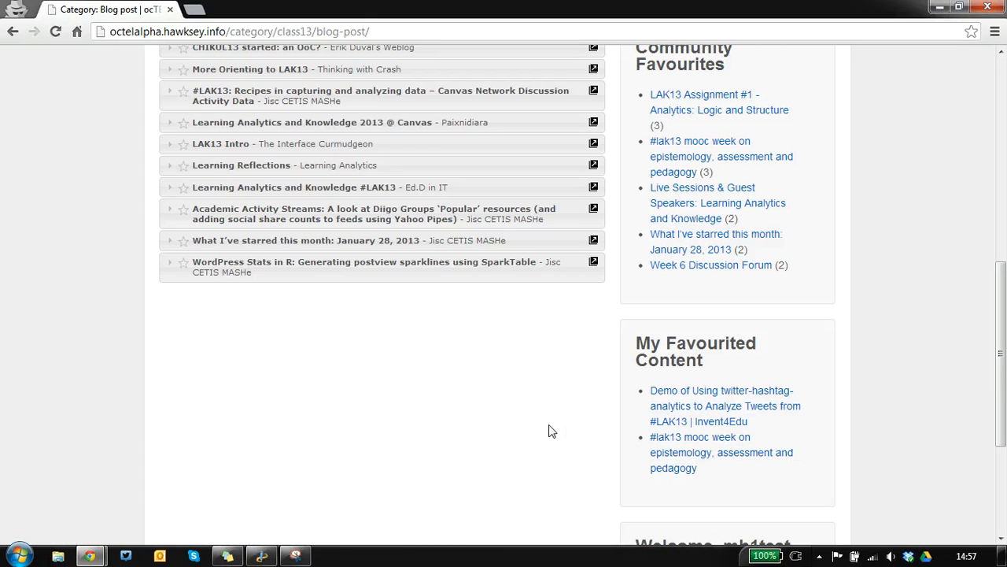
pyautogui.scroll(3)
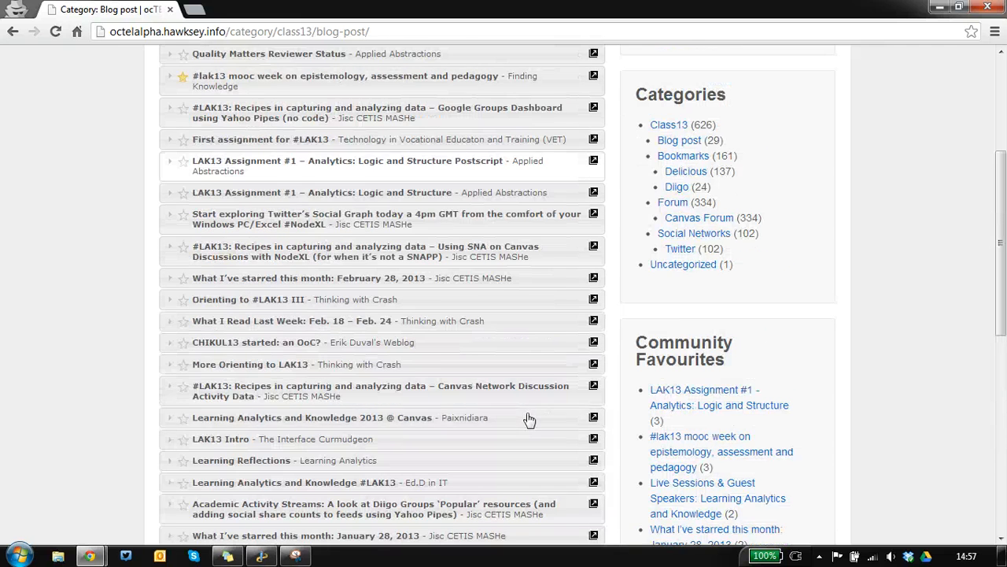
pyautogui.scroll(3)
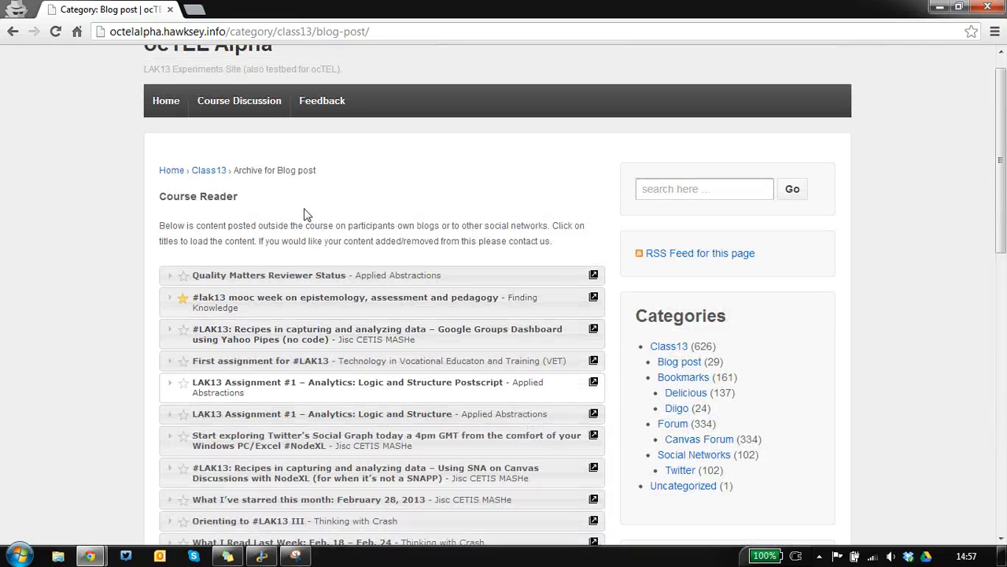
pyautogui.moveTo(372, 285)
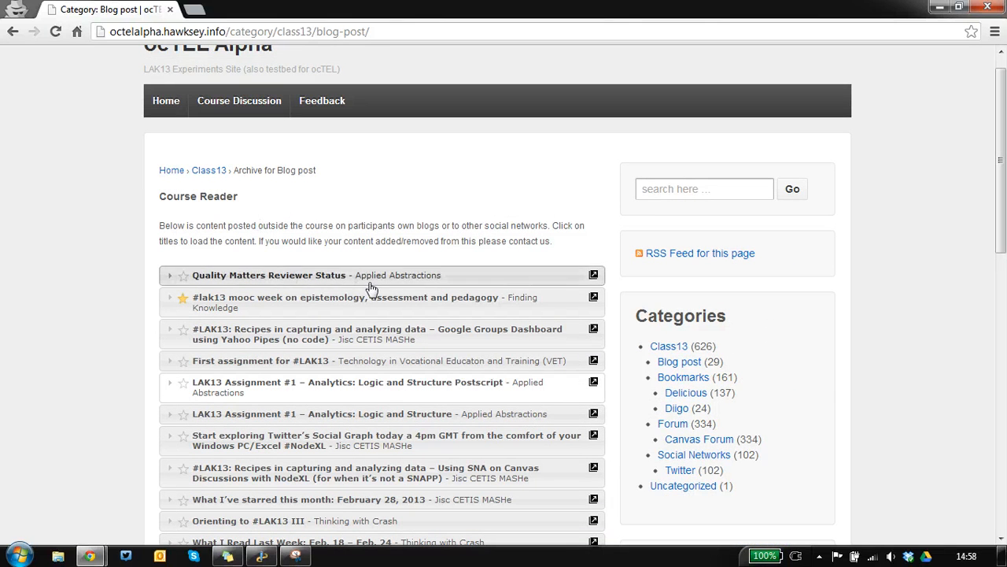
pyautogui.scroll(-3)
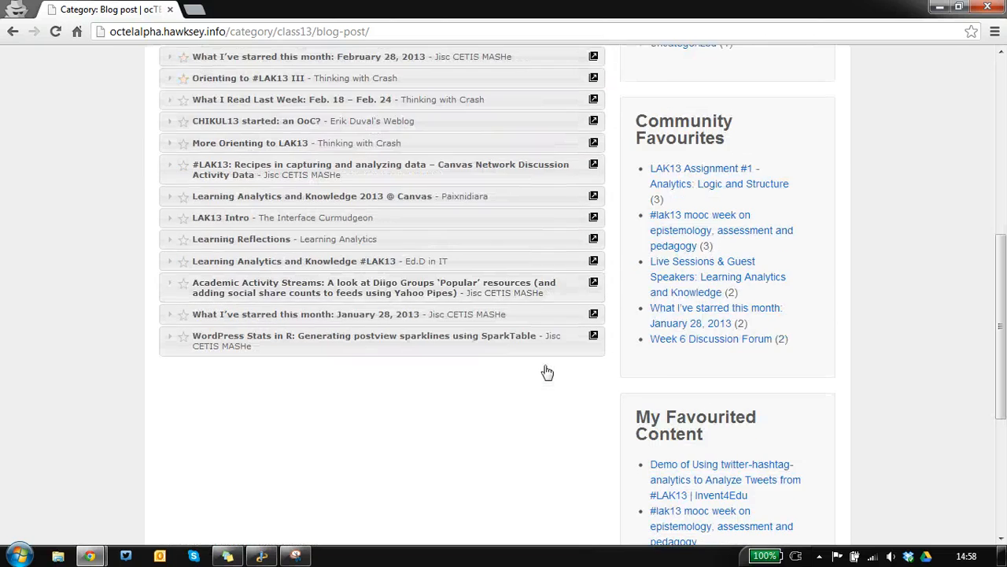
pyautogui.scroll(-3)
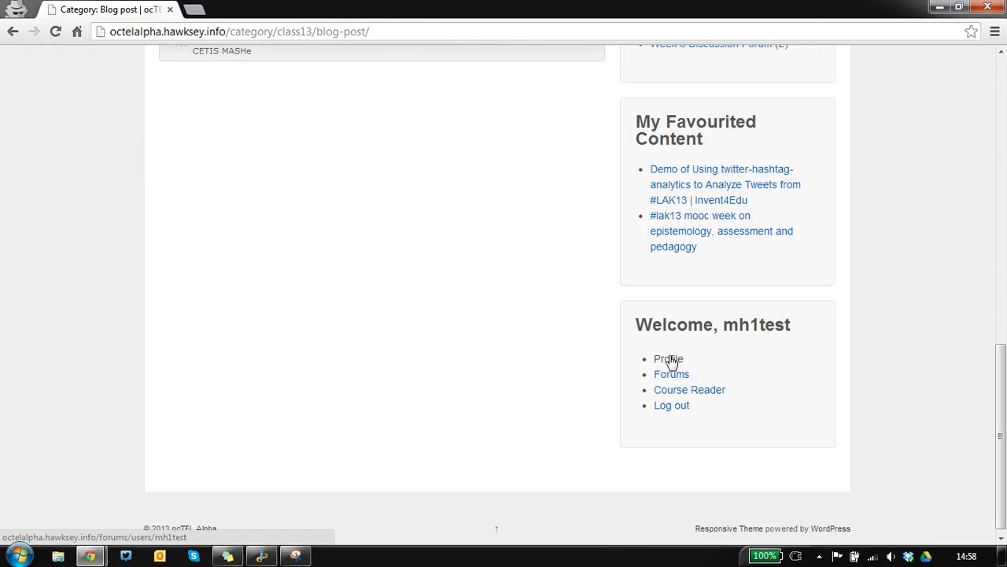
# Open the mh1test forum profile and view its Favorites list.
pyautogui.click(668, 359)
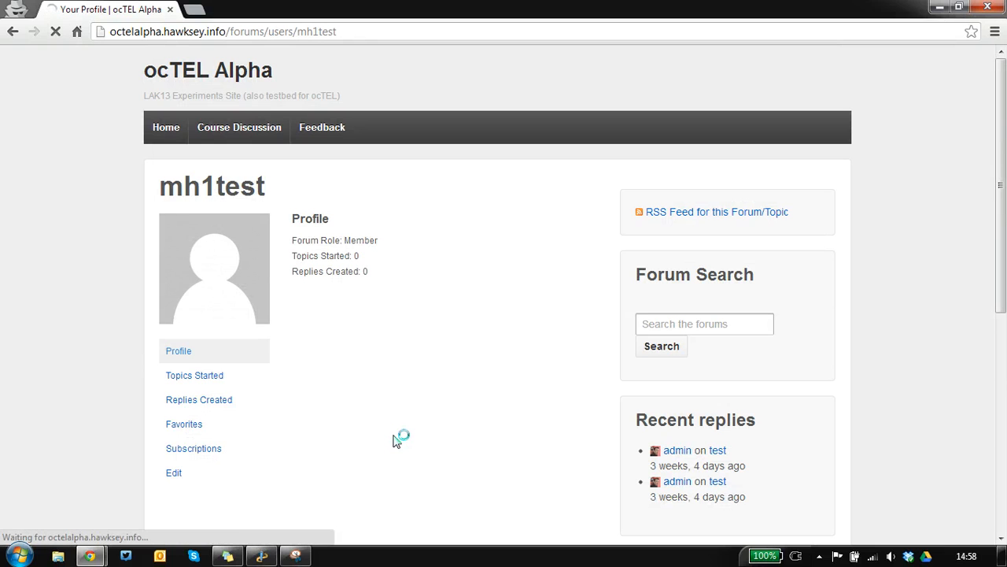
pyautogui.click(184, 423)
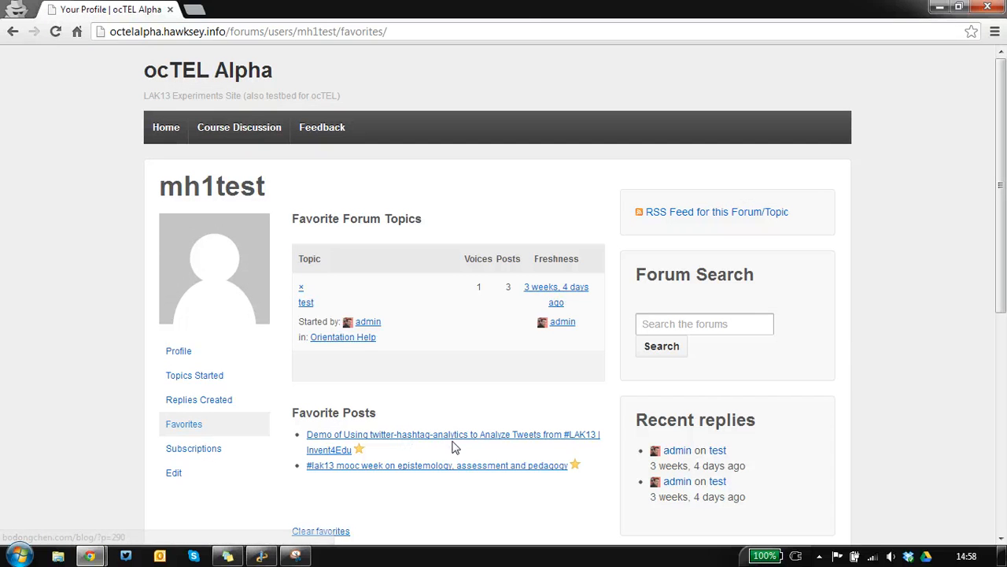
pyautogui.moveTo(430, 364)
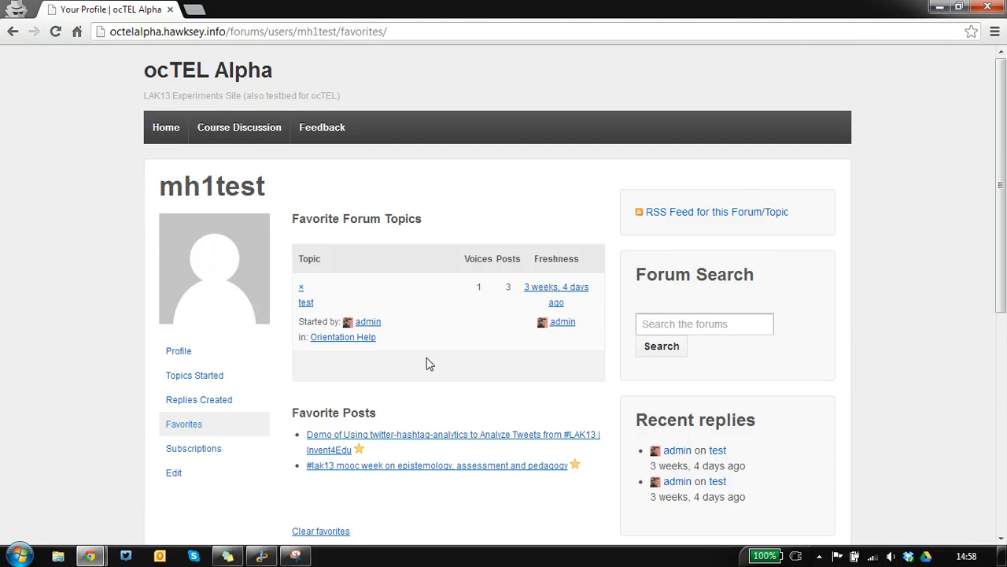
pyautogui.moveTo(370, 483)
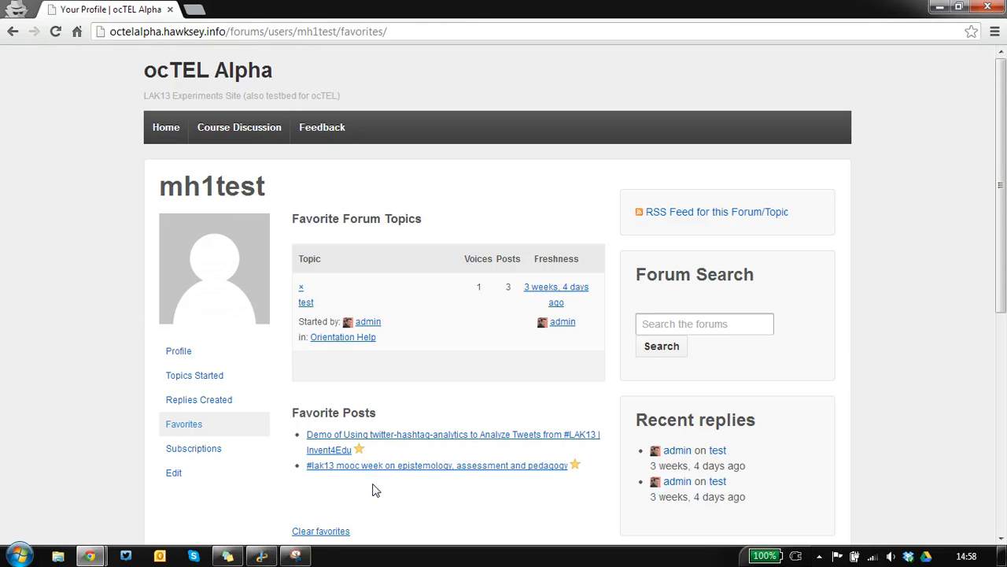
pyautogui.moveTo(330, 95)
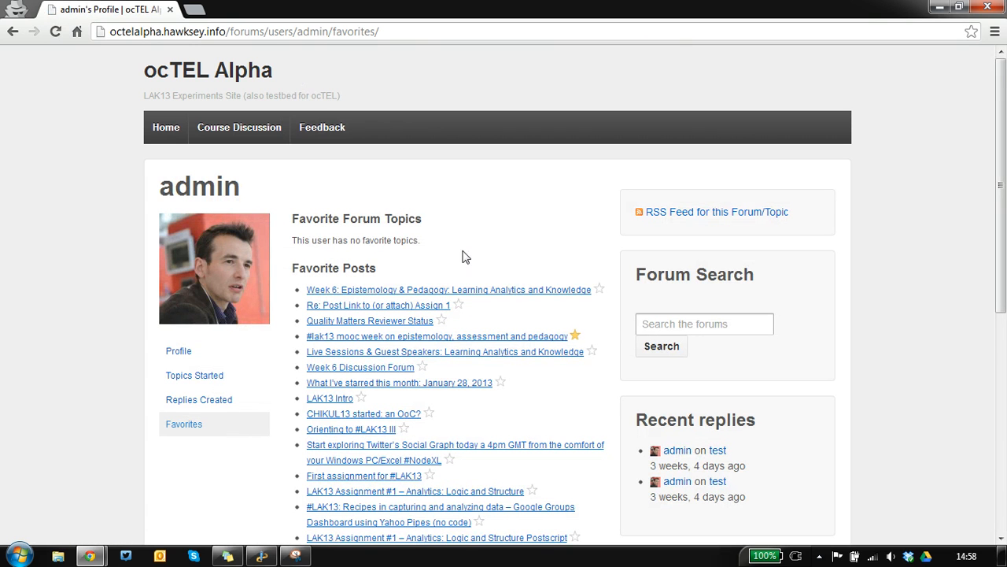
pyautogui.moveTo(403, 274)
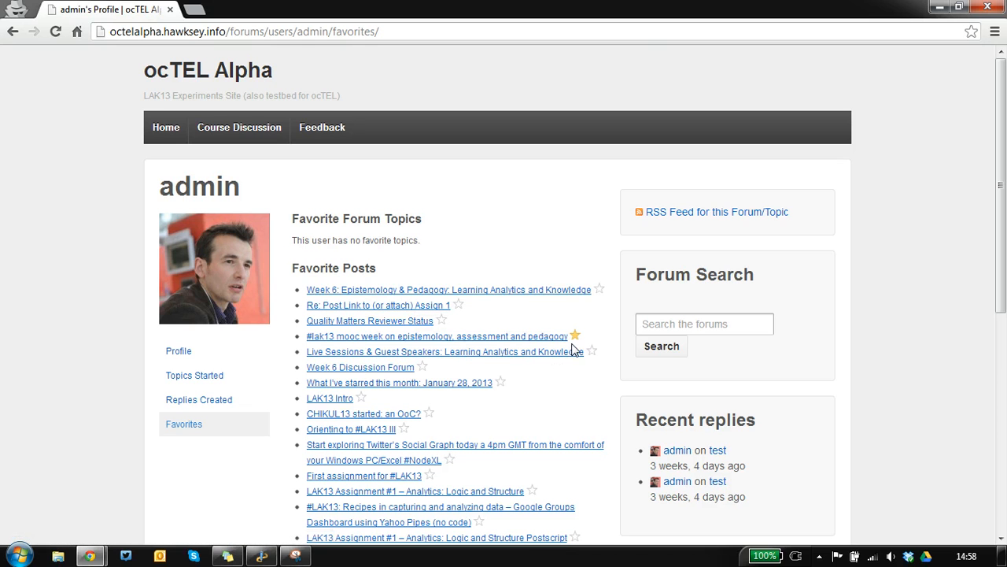
pyautogui.moveTo(614, 347)
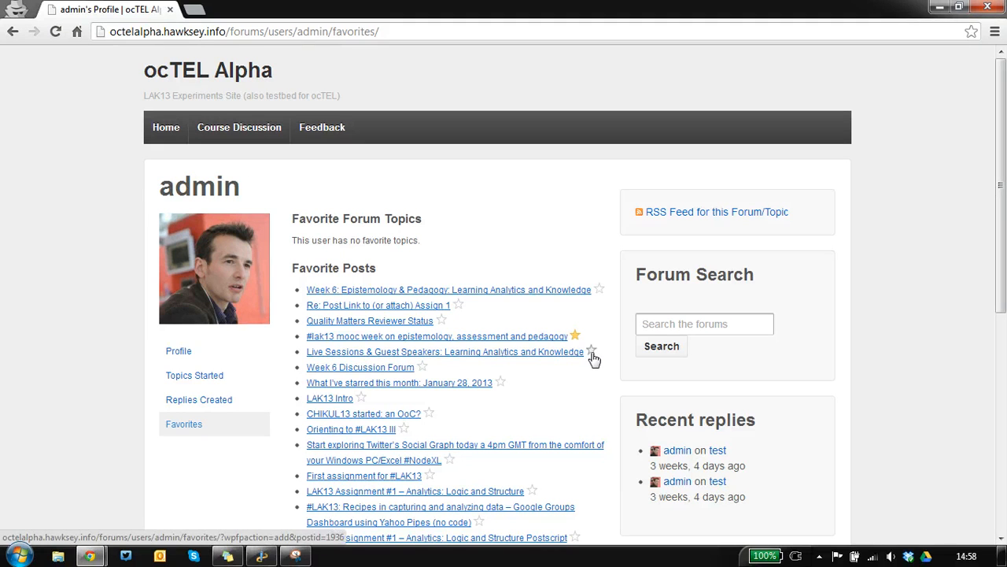
# Star the 'Live Sessions & Guest Speakers: Learning Analytics and Knowledge' post on admin's Favorites.
pyautogui.click(592, 352)
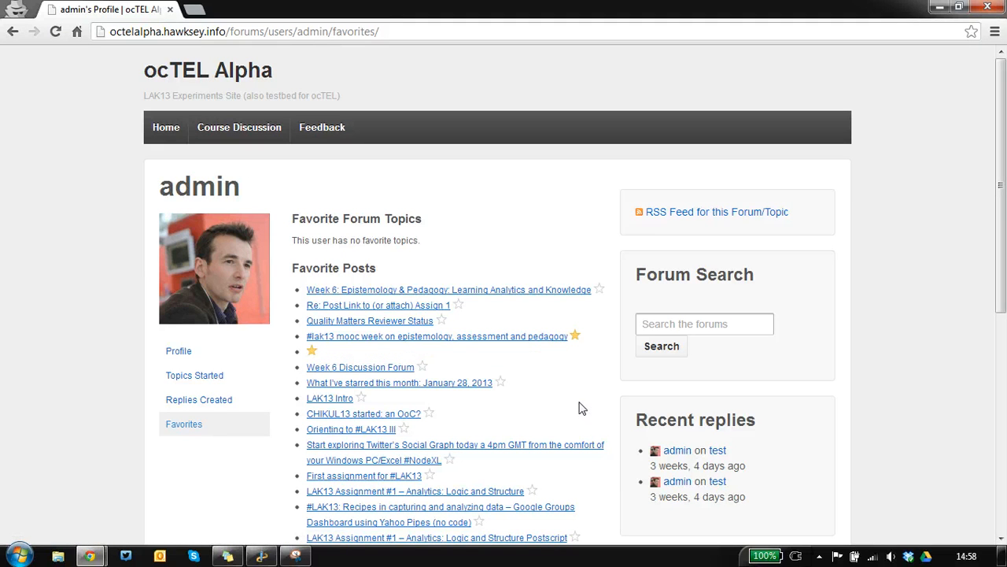
pyautogui.moveTo(311, 362)
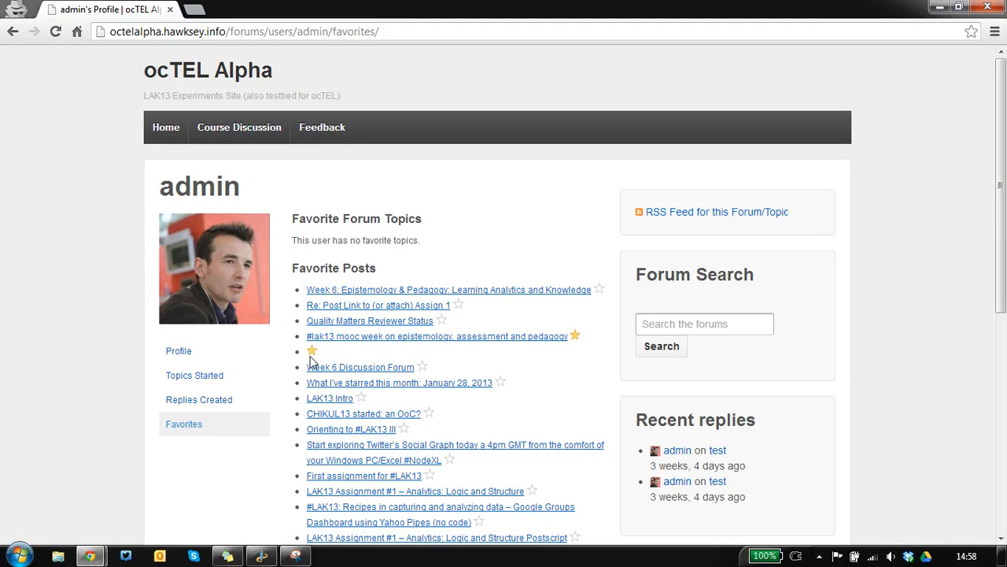
pyautogui.moveTo(485, 394)
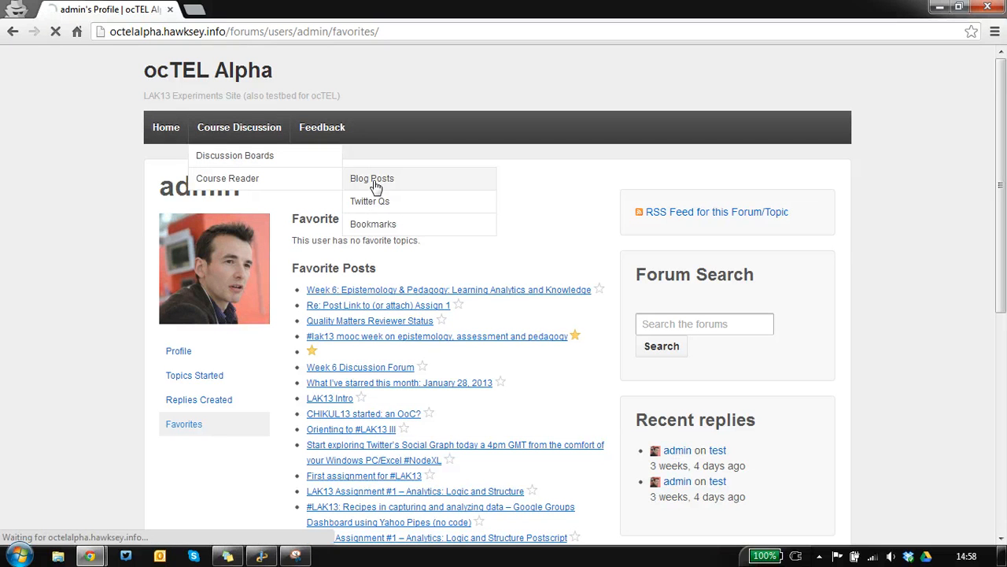
# Open Course Reader Blog Posts, then the Class13 Blog post category archive and its feed.
pyautogui.click(372, 178)
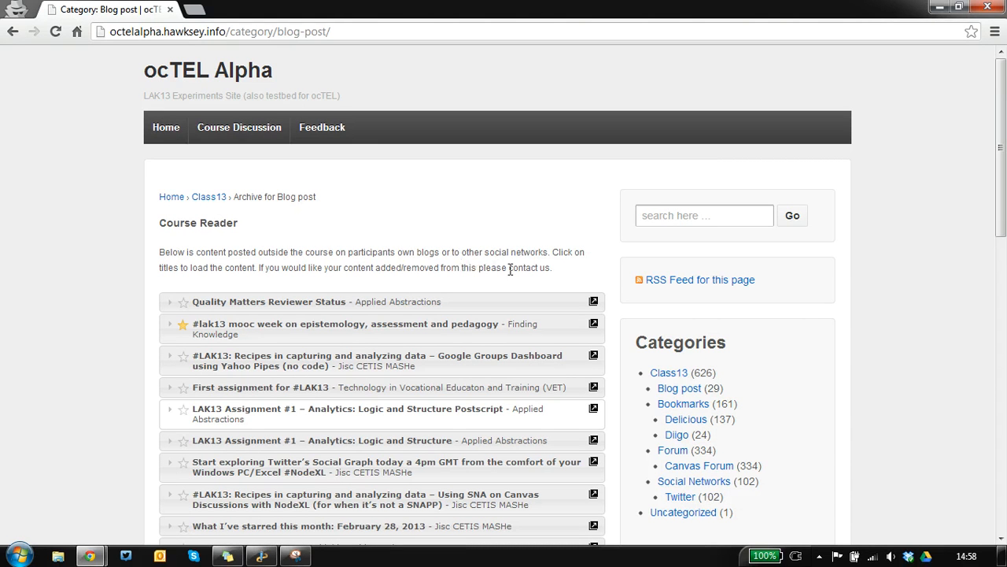
pyautogui.moveTo(679, 388)
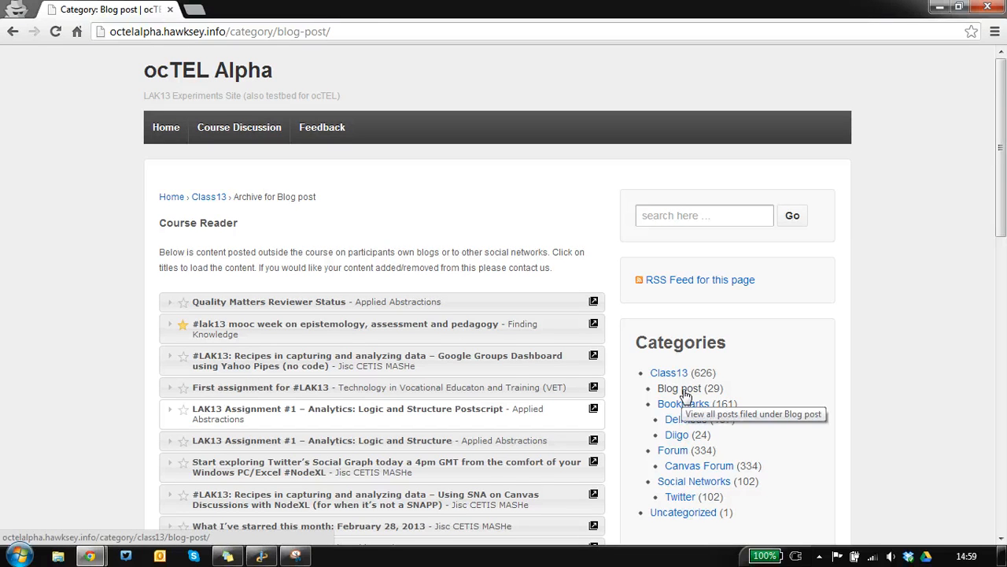
pyautogui.click(678, 388)
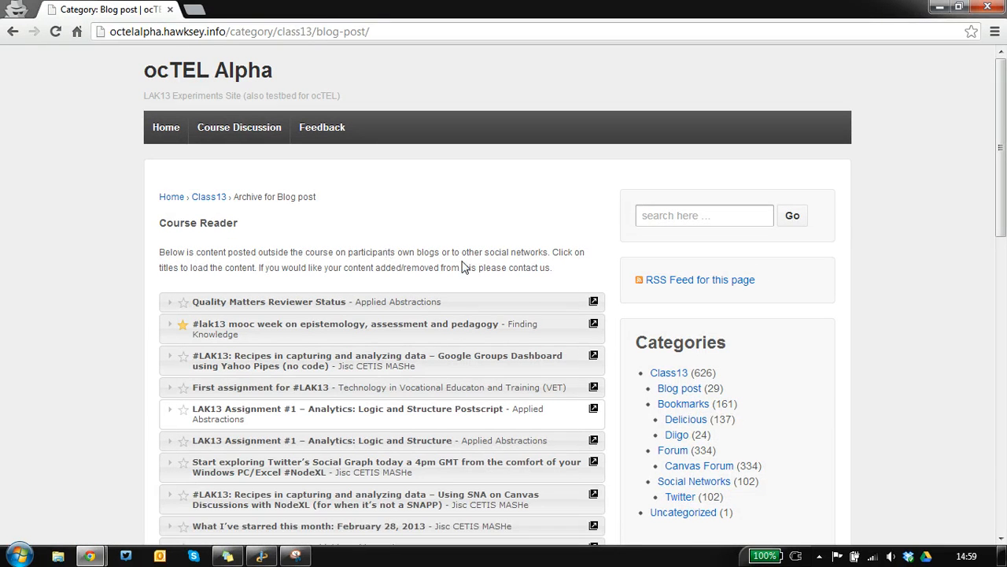
pyautogui.click(699, 280)
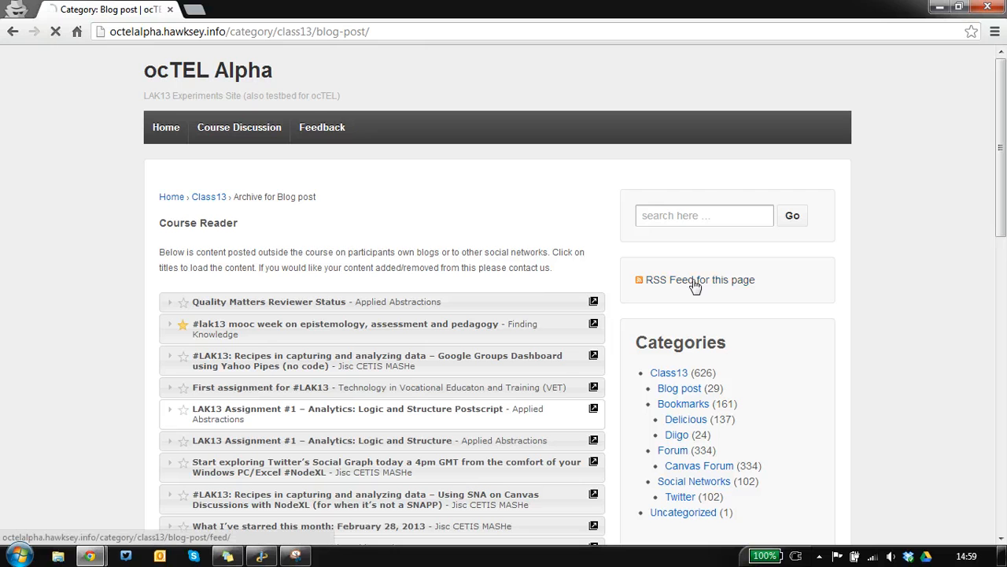
# Display the Class13 Blog post RSS feed as raw XML.
pyautogui.click(699, 279)
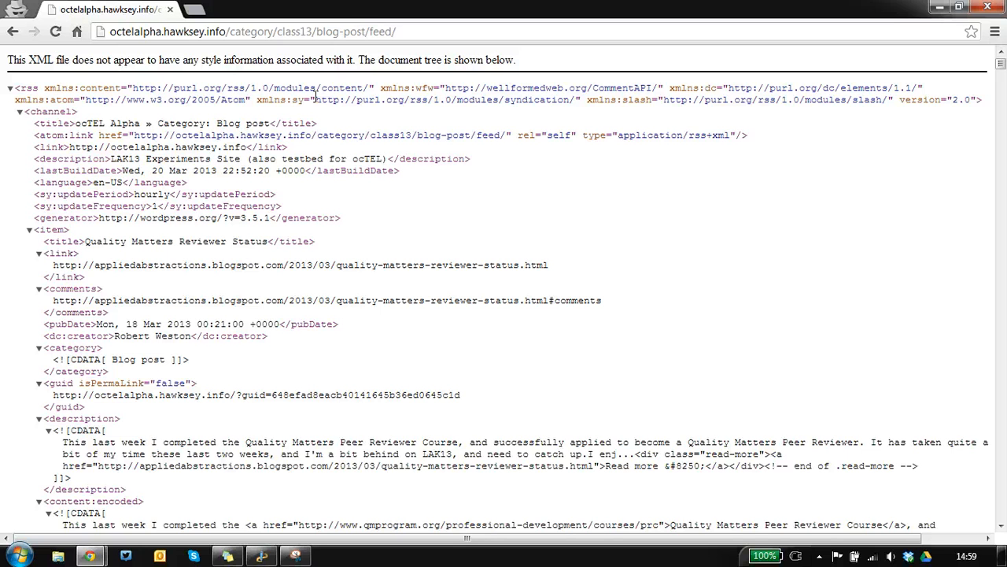
pyautogui.moveTo(13, 31)
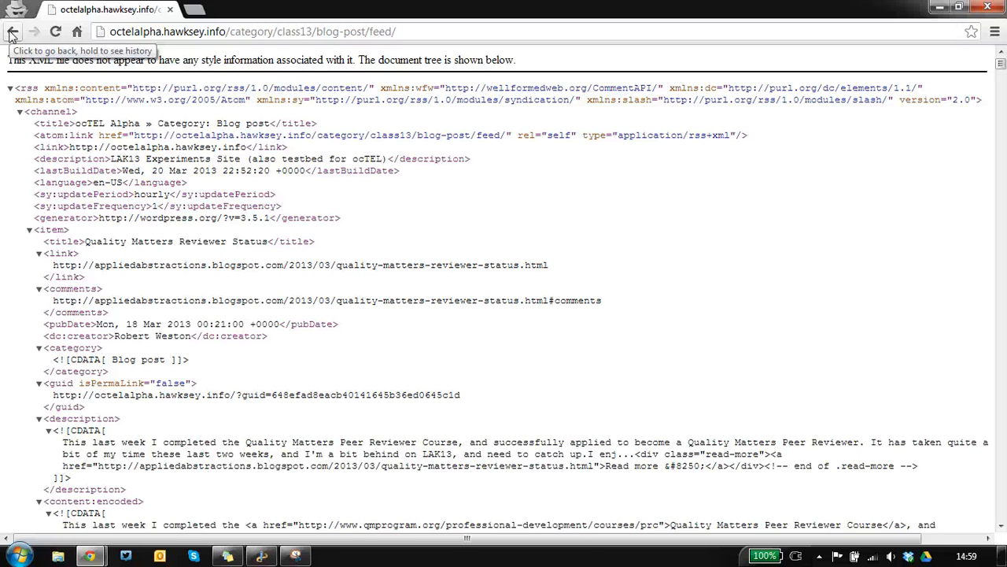
# Go back from the XML feed to the Class13 Blog post archive list.
pyautogui.click(12, 32)
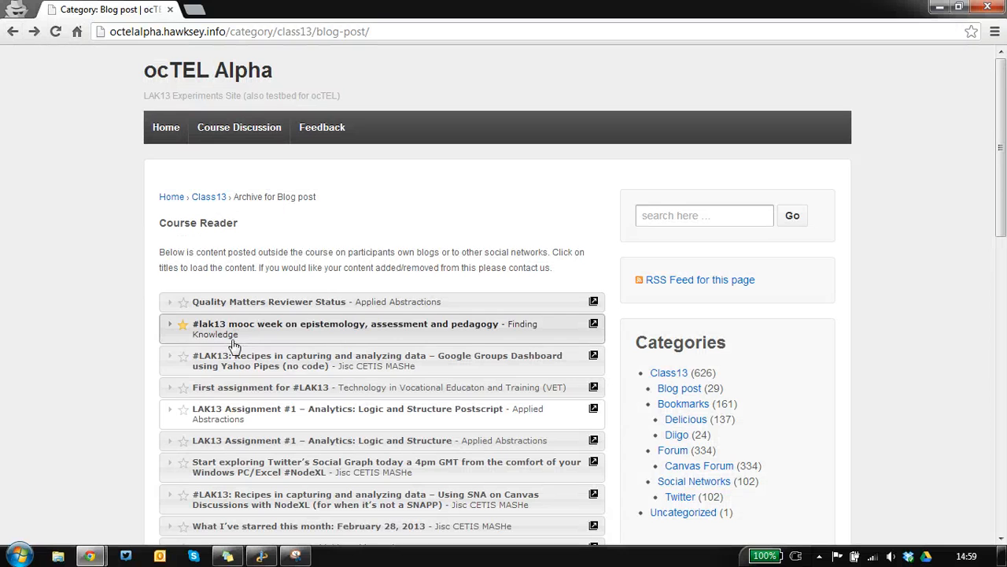
pyautogui.moveTo(280, 315)
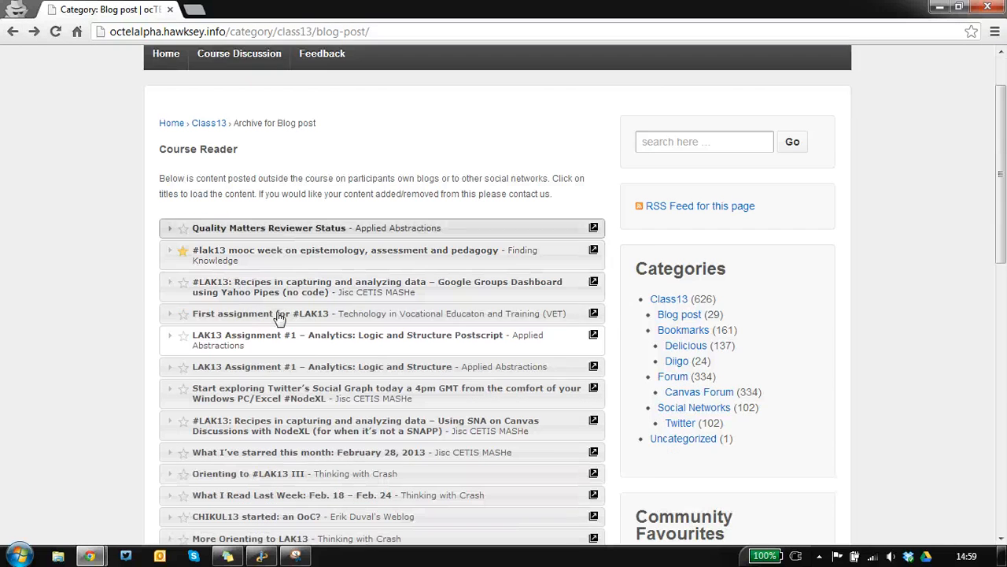
pyautogui.scroll(3)
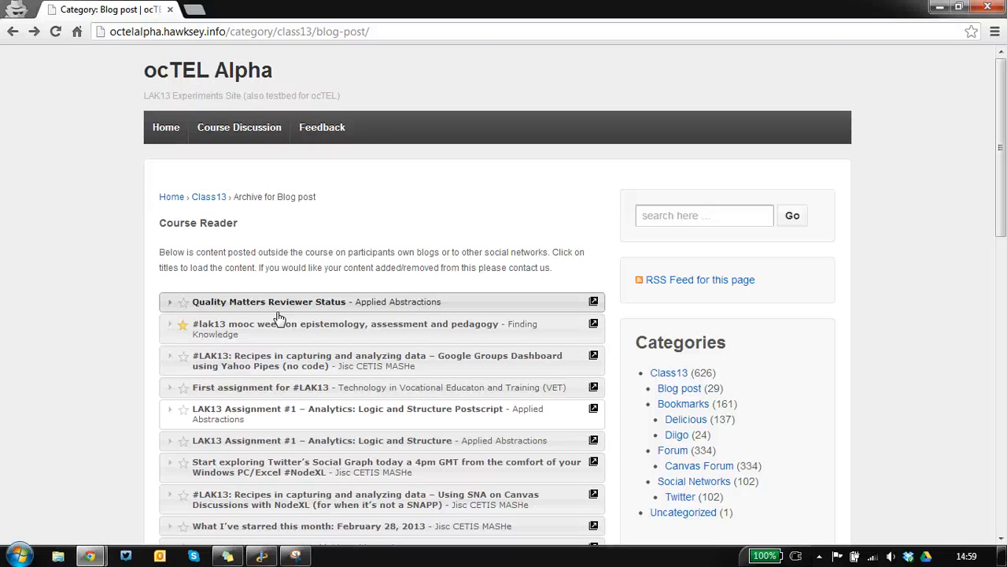